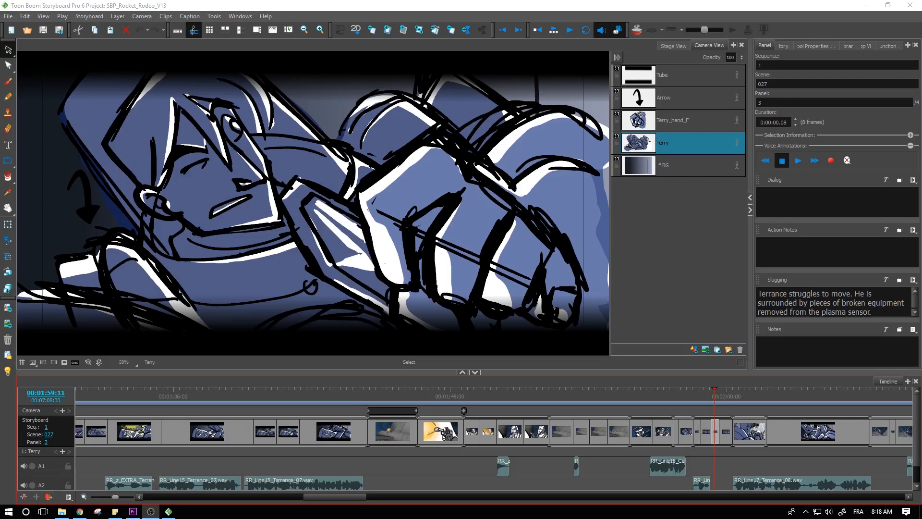
{"action": "mouse_move", "coordinate": [718, 411]}
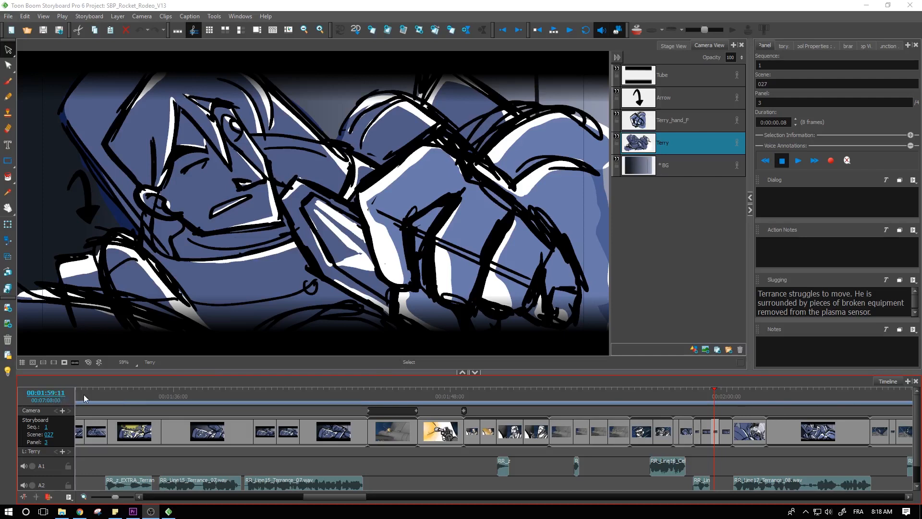
{"action": "mouse_move", "coordinate": [79, 395]}
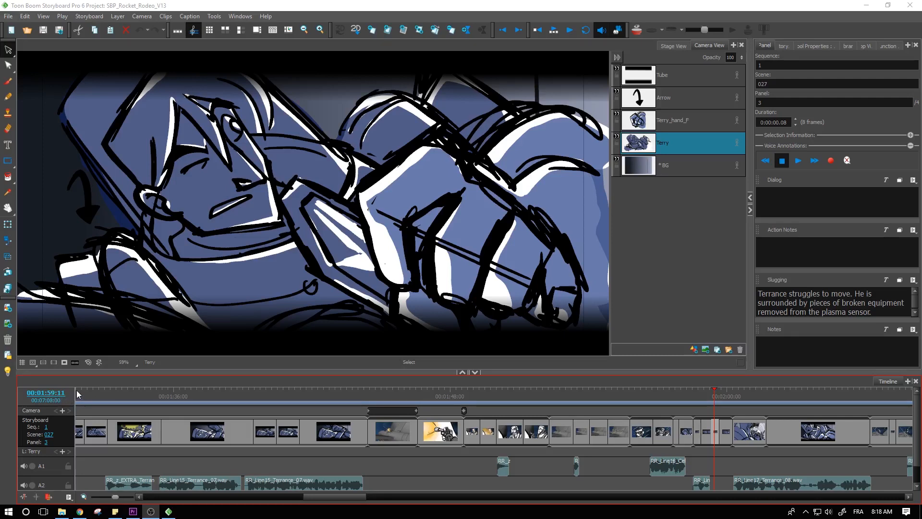
- Open Edit > Preferences and show the Global UI time display settings
{"action": "left_click", "coordinate": [24, 15]}
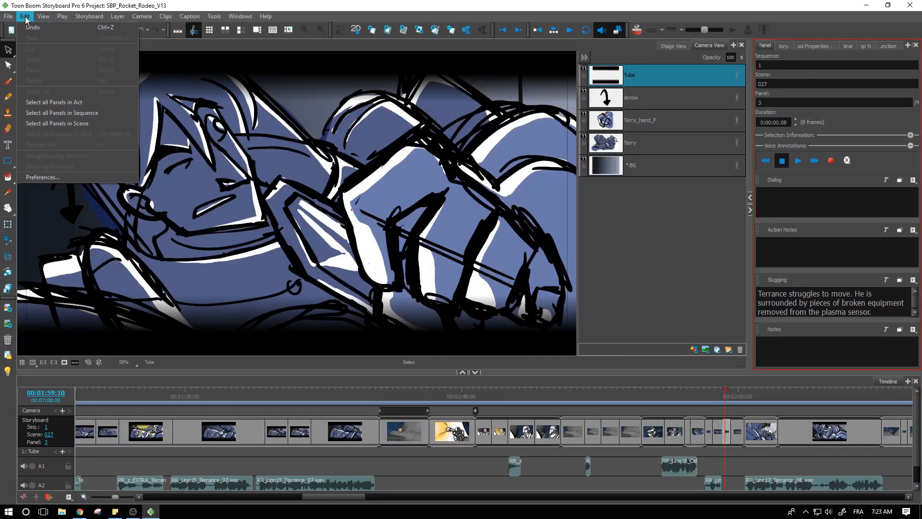
{"action": "mouse_move", "coordinate": [41, 177]}
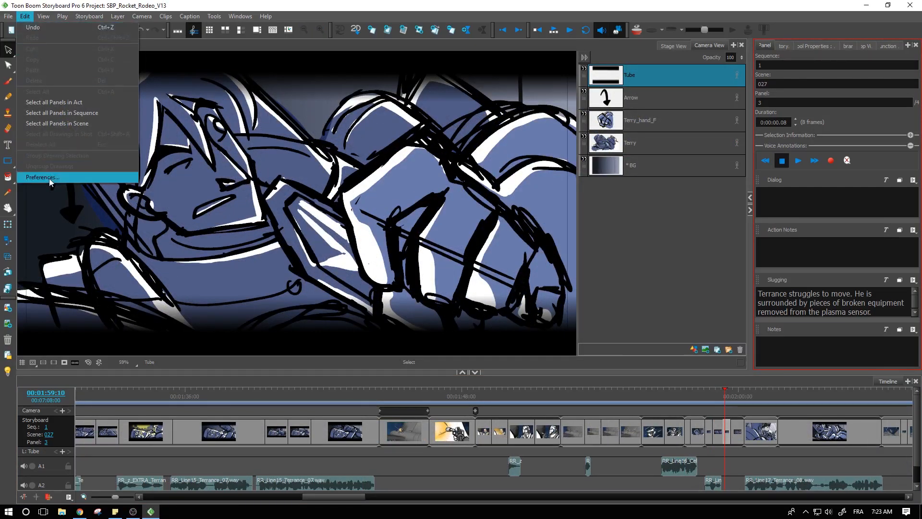
{"action": "left_click", "coordinate": [41, 178]}
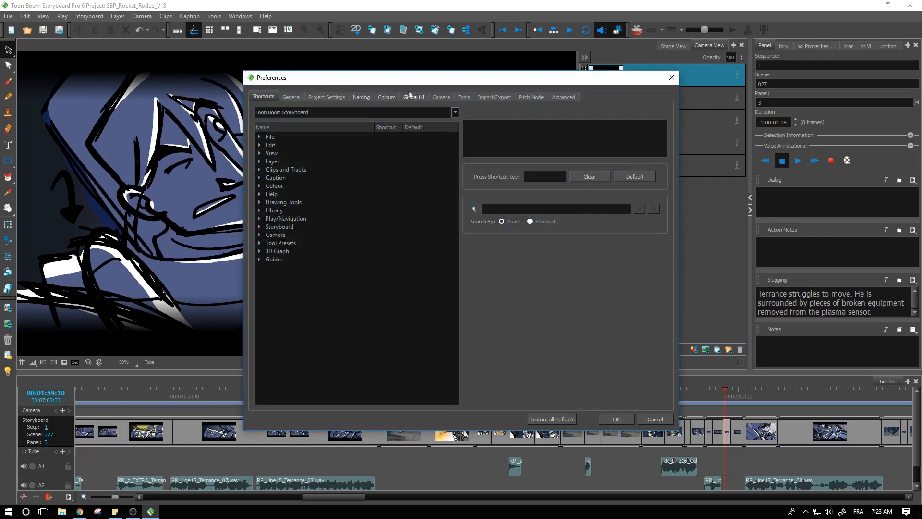
{"action": "left_click", "coordinate": [413, 97]}
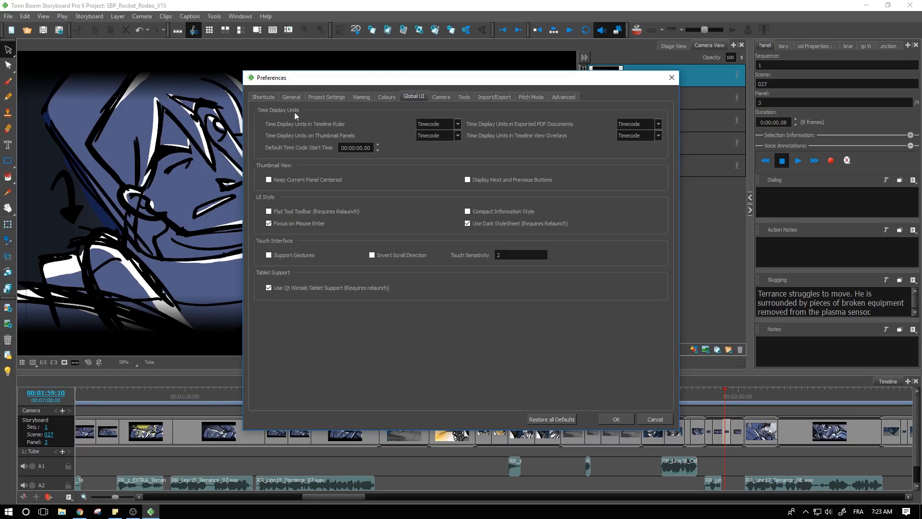
{"action": "mouse_move", "coordinate": [402, 131]}
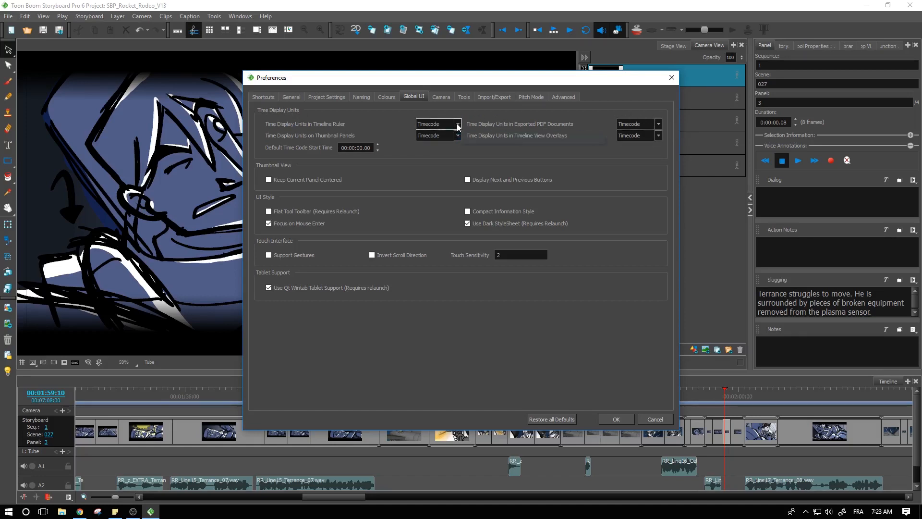
- Set the Time Display Units, including timeline ruler and overlays, to Feet + Frames and confirm
{"action": "left_click", "coordinate": [457, 124]}
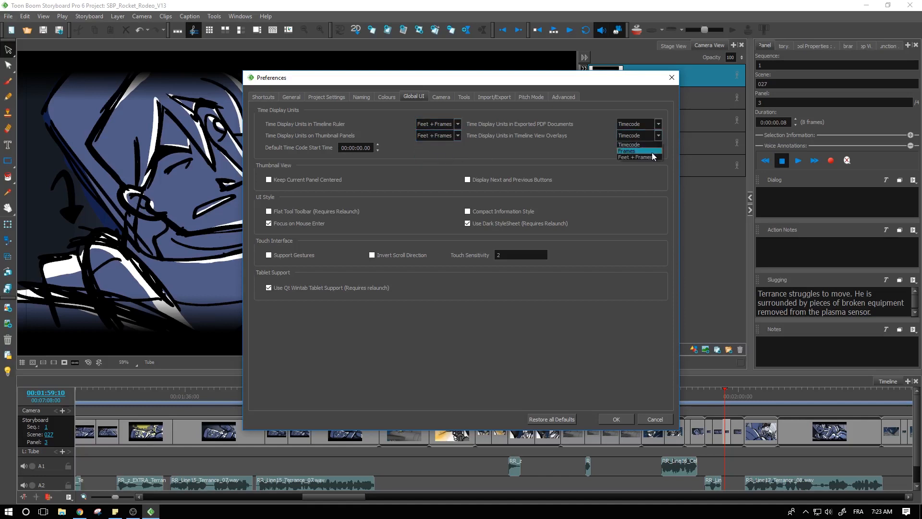
{"action": "left_click", "coordinate": [642, 157]}
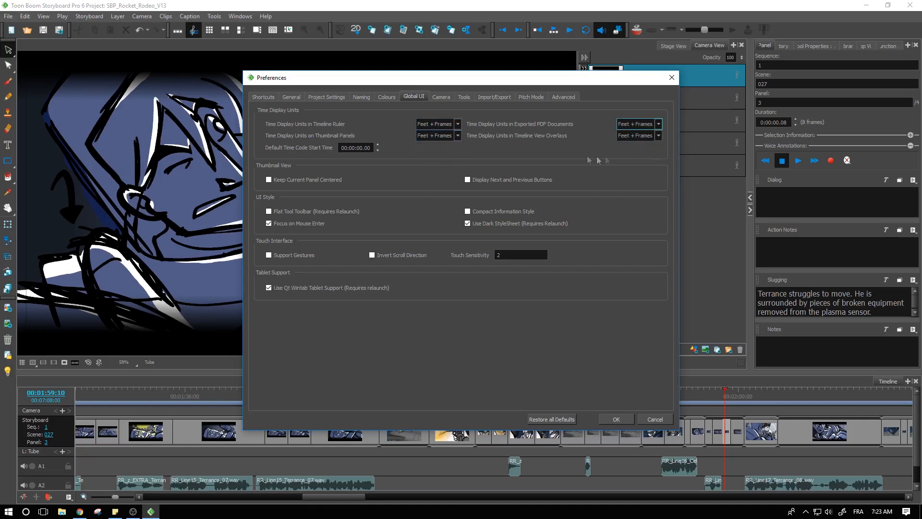
{"action": "mouse_move", "coordinate": [566, 142]}
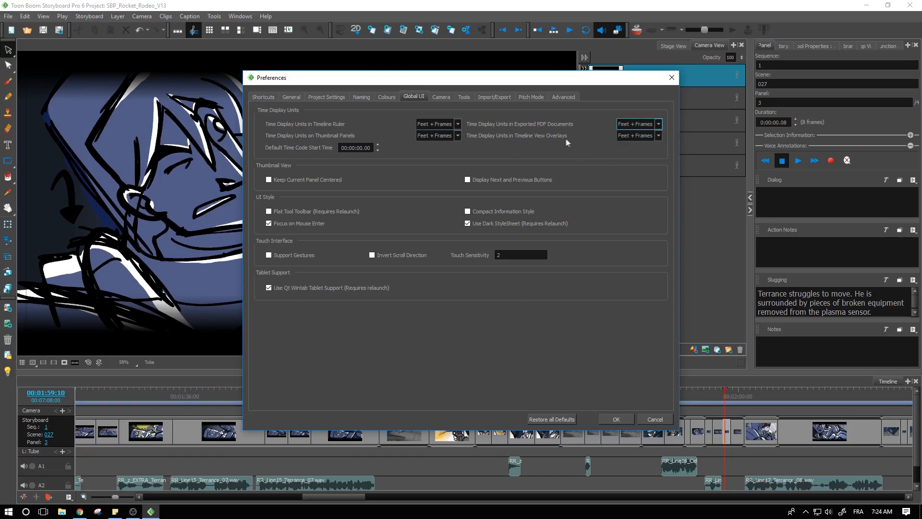
{"action": "mouse_move", "coordinate": [299, 133]}
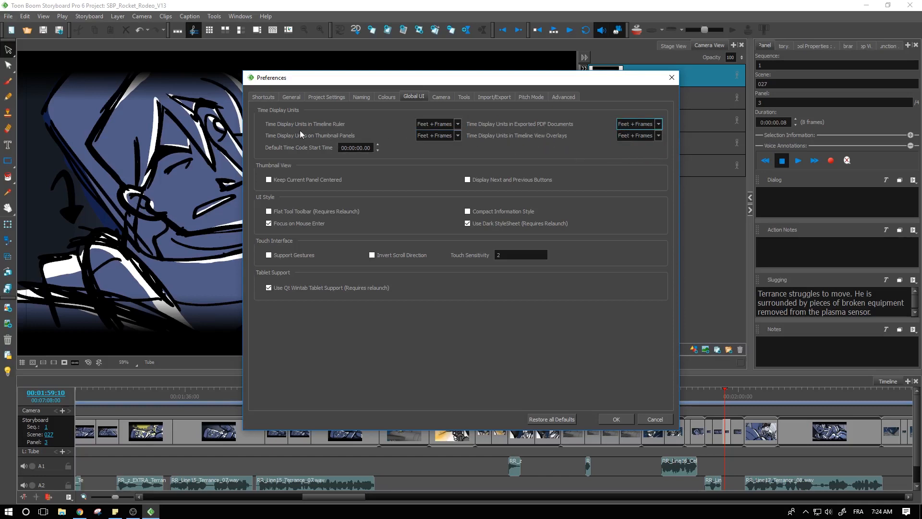
{"action": "mouse_move", "coordinate": [307, 125]}
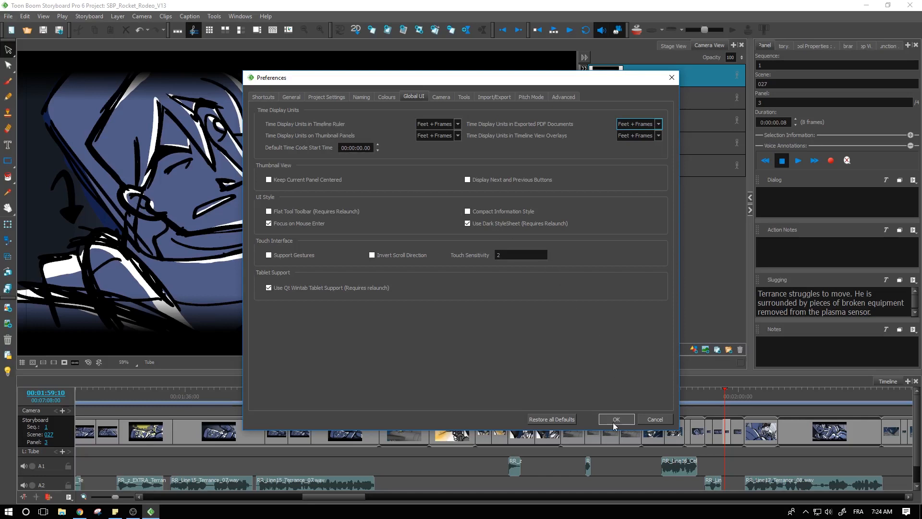
{"action": "left_click", "coordinate": [615, 419]}
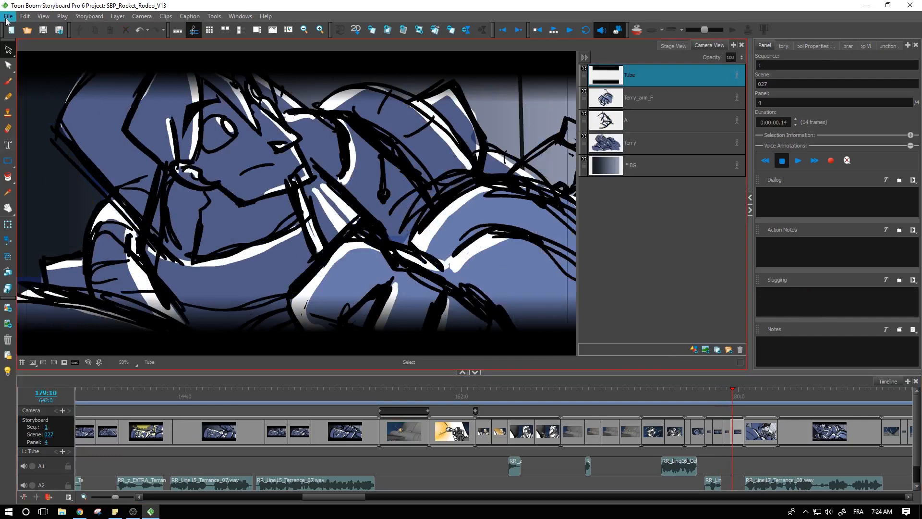
{"action": "mouse_move", "coordinate": [12, 29]}
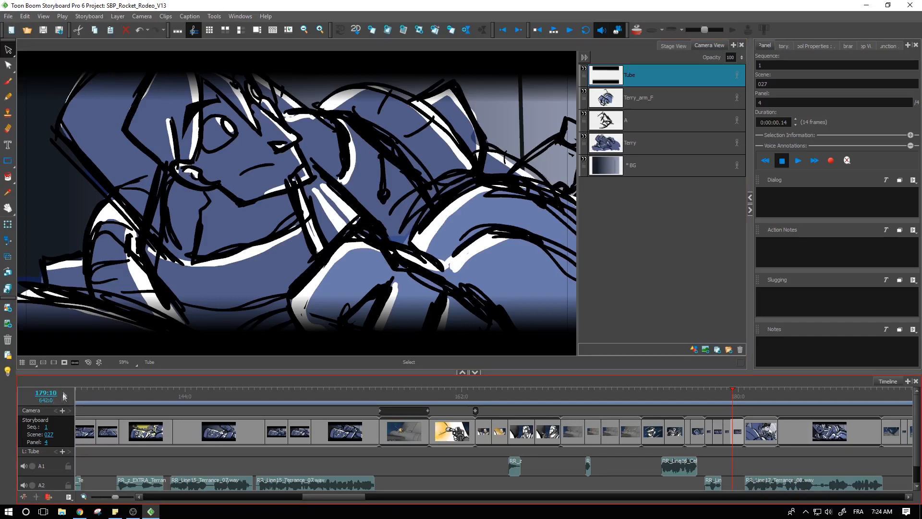
{"action": "mouse_move", "coordinate": [25, 399]}
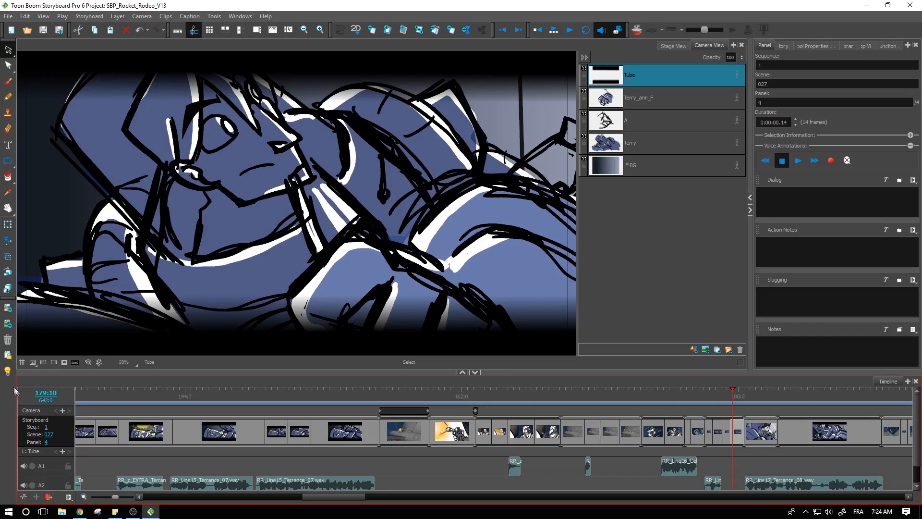
- Open the Export to PDF dialog from File > Export > PDF
{"action": "left_click", "coordinate": [8, 15]}
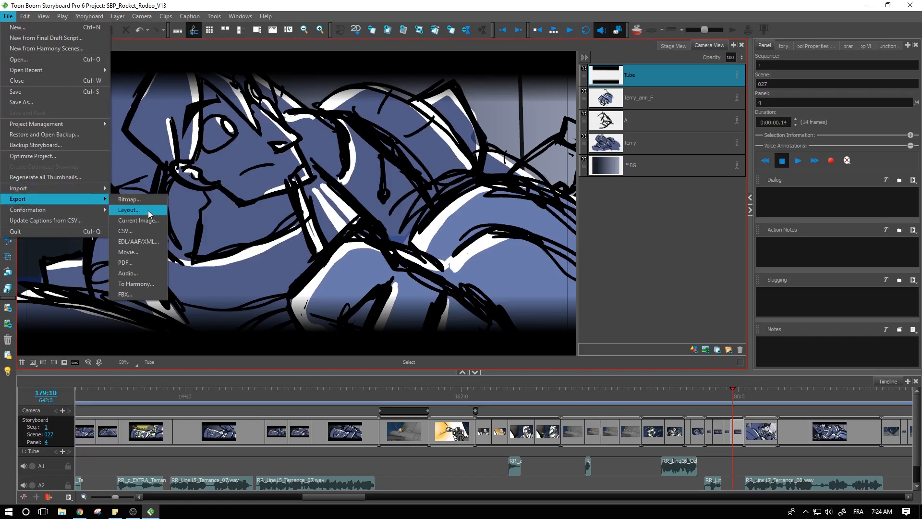
{"action": "left_click", "coordinate": [125, 262]}
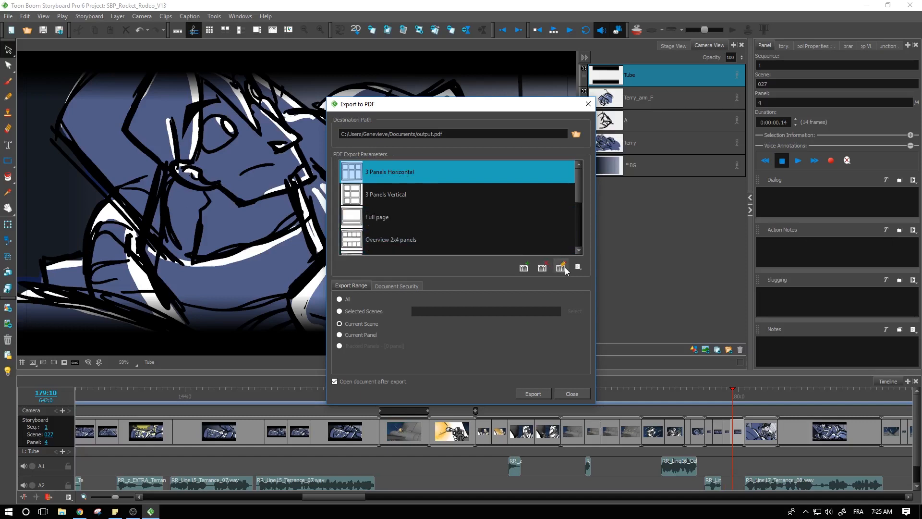
{"action": "mouse_move", "coordinate": [561, 267]}
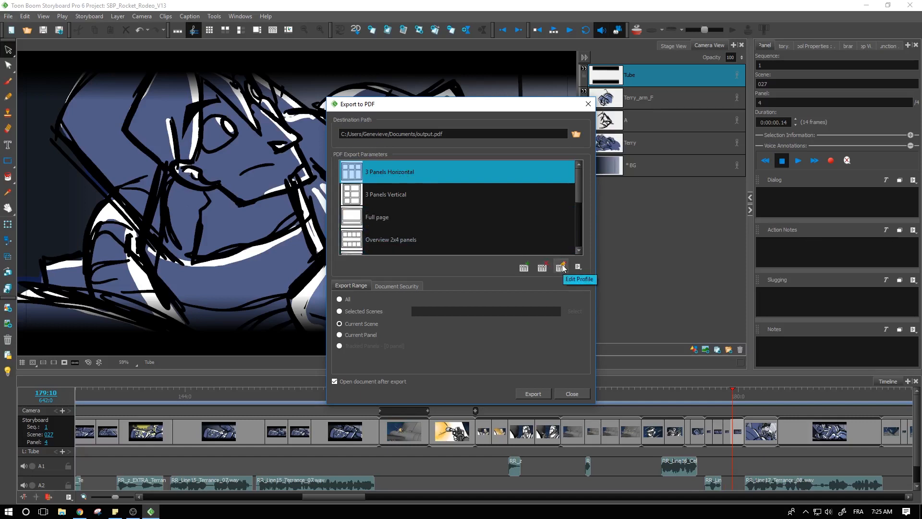
- Edit the 3 Panels Horizontal profile, with Duration In Feet checked
{"action": "left_click", "coordinate": [560, 267]}
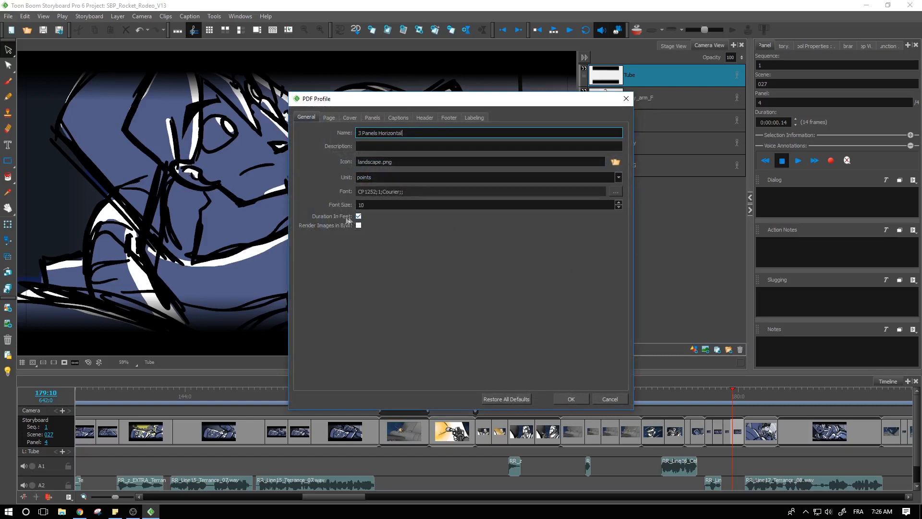
{"action": "mouse_move", "coordinate": [333, 219]}
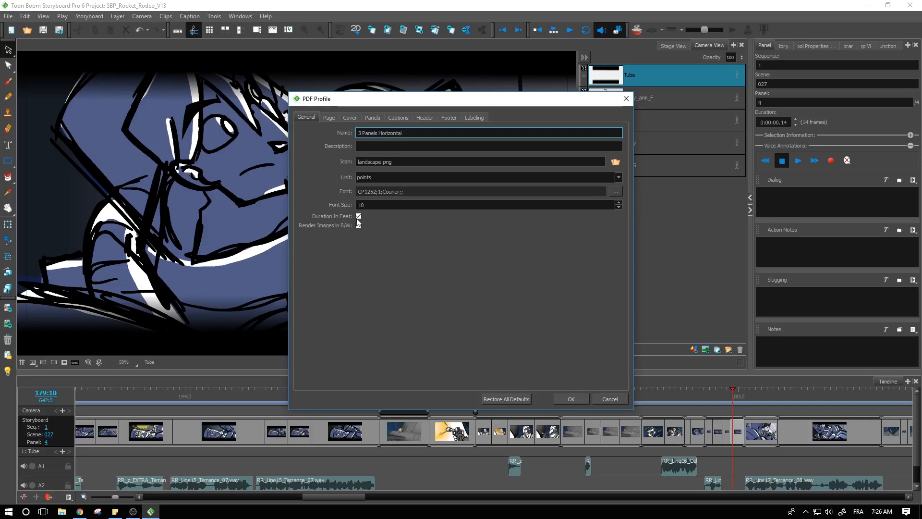
{"action": "mouse_move", "coordinate": [358, 215]}
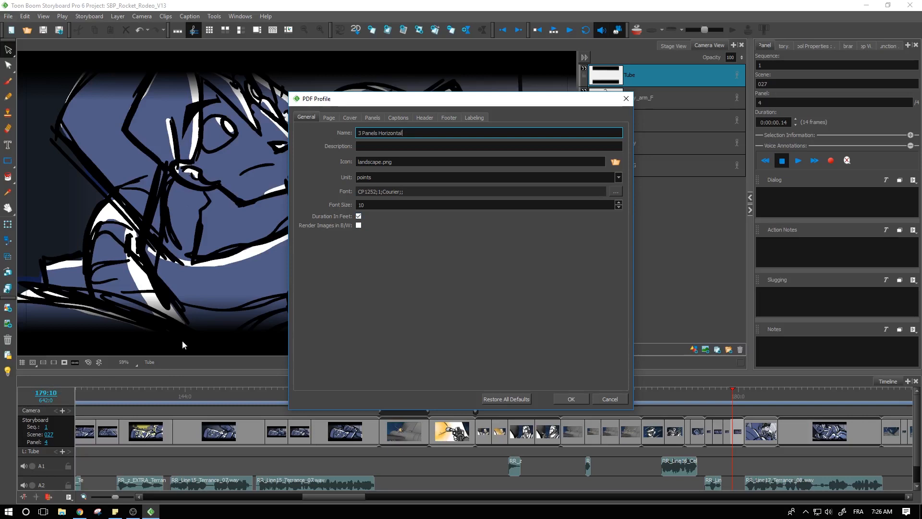
{"action": "mouse_move", "coordinate": [522, 353]}
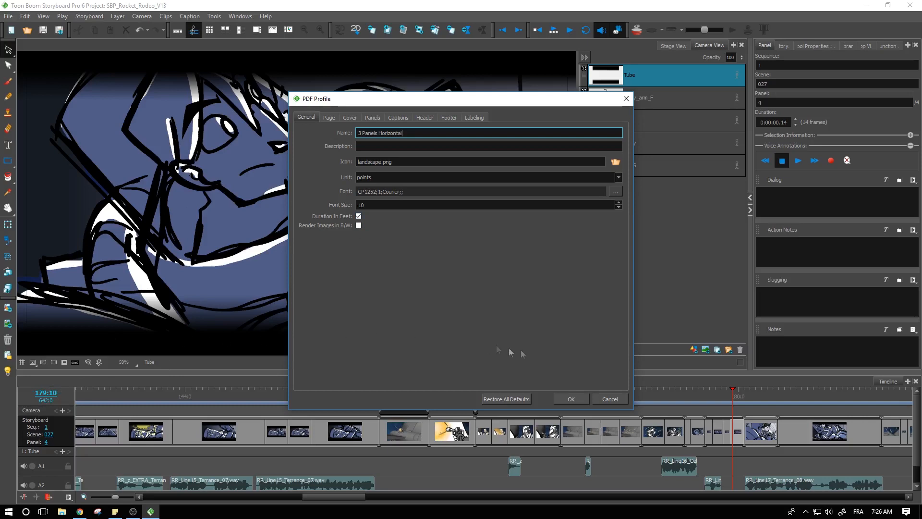